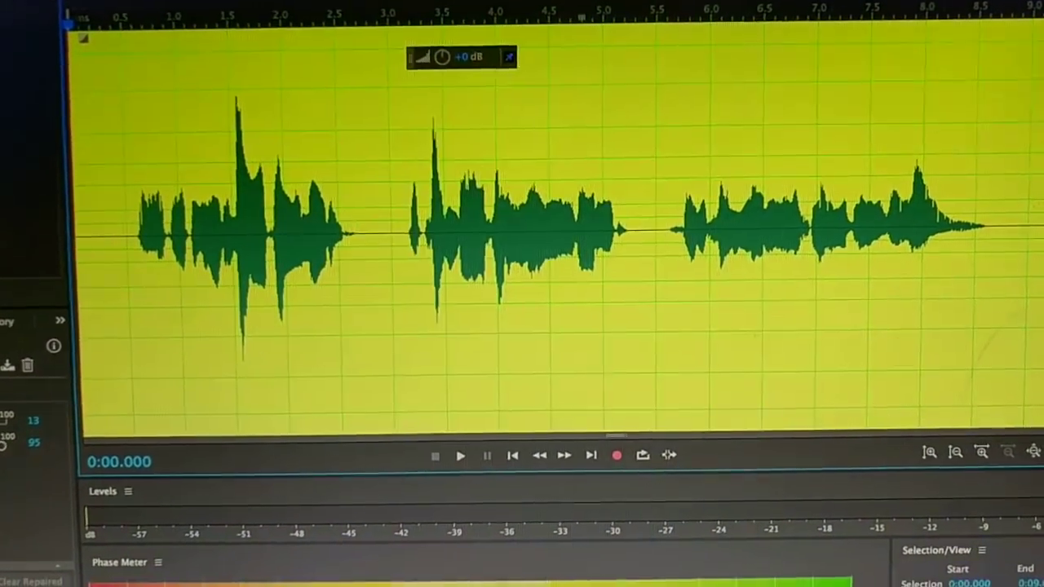
# Bring up the Studio Reverb effect from Effects > Reverb for the vocal clip.
pyautogui.click(460, 455)
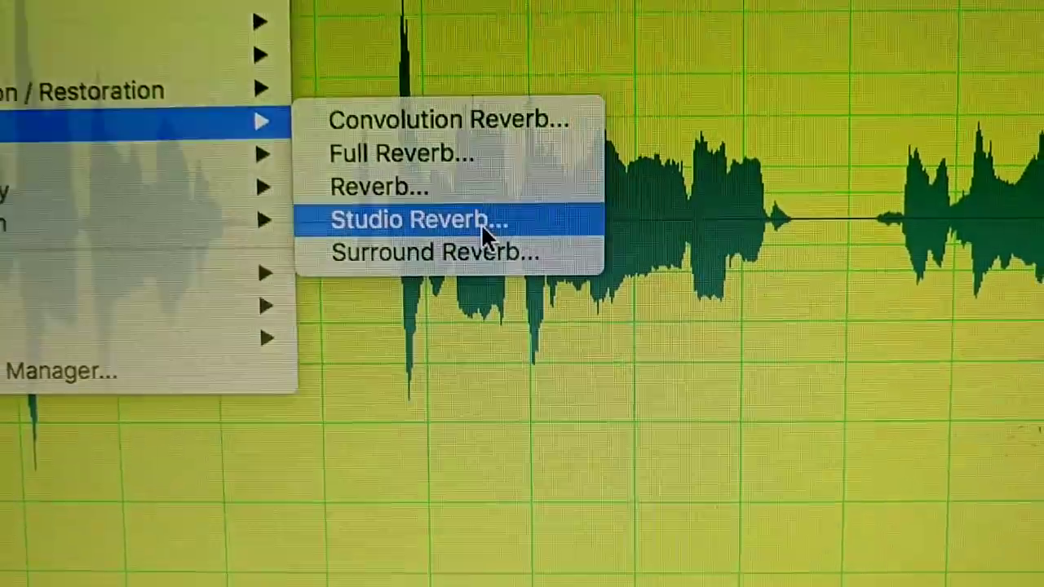
pyautogui.click(417, 220)
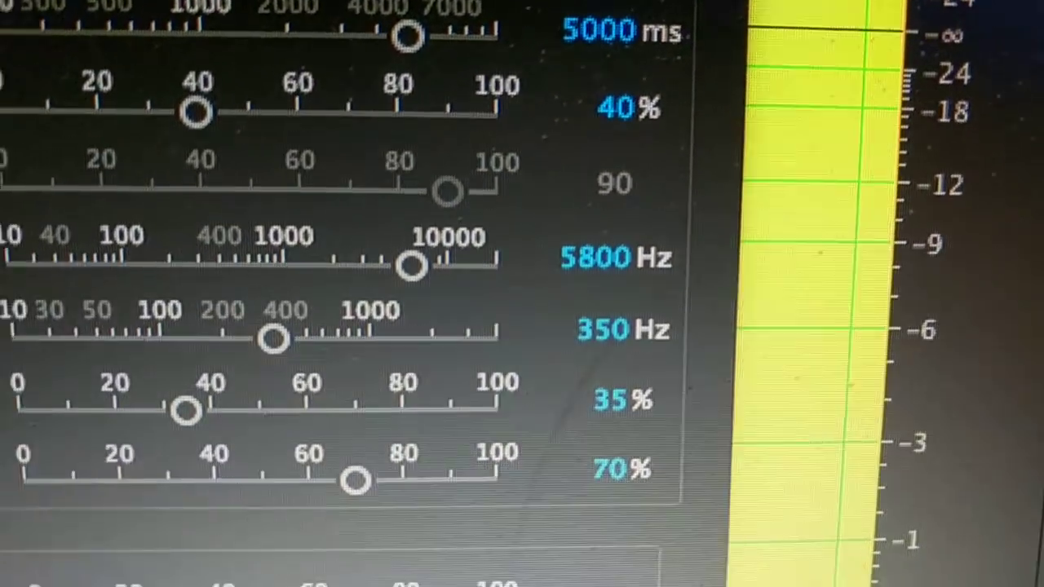
# Apply Studio Reverb with 5000 ms decay, 100% dry and 10% wet to the vocal.
pyautogui.scroll(-3)
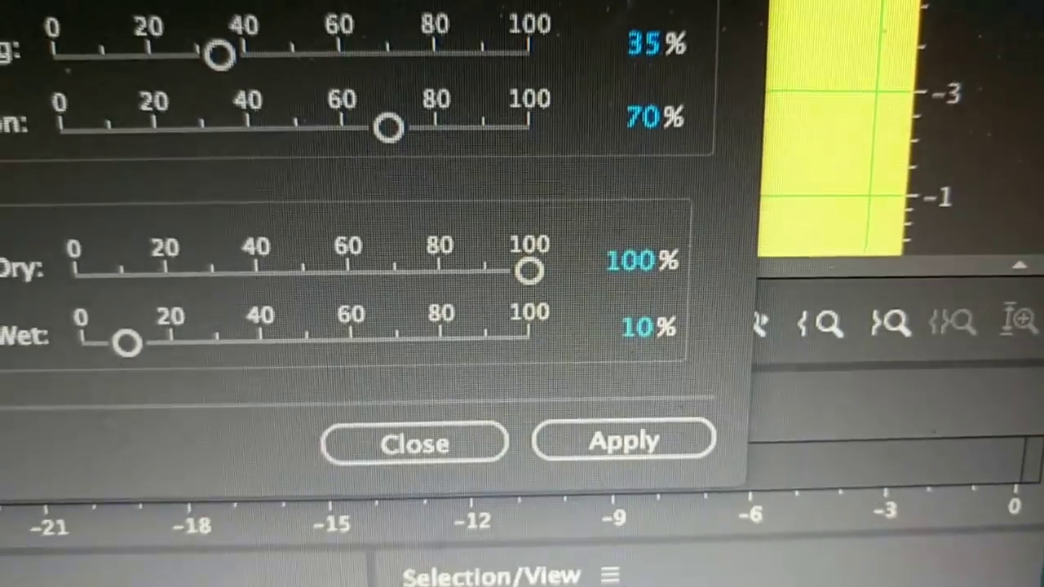
pyautogui.click(623, 440)
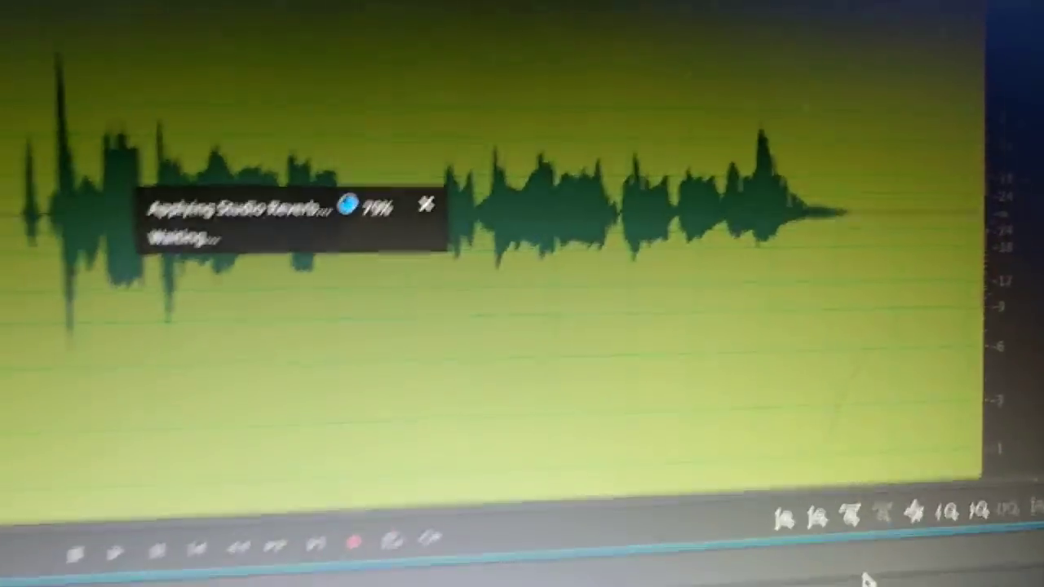